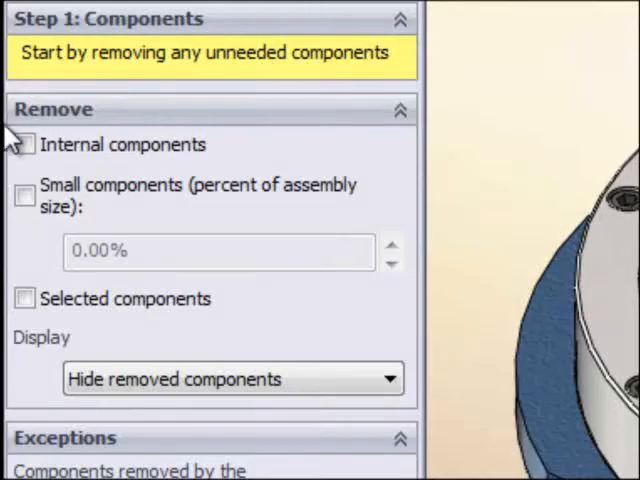
Enable removal of small components measured as a percent of assembly size
left_click(24, 196)
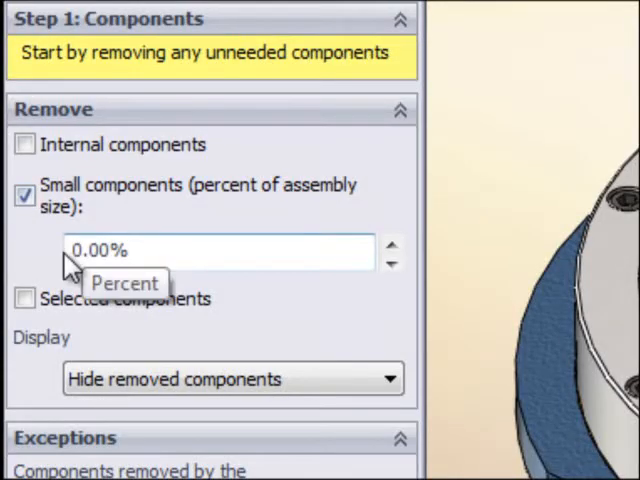